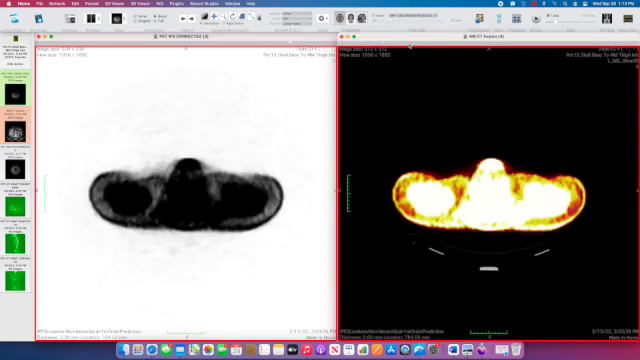
{"action": "scroll", "scroll_direction": "down", "scroll_amount": 3}
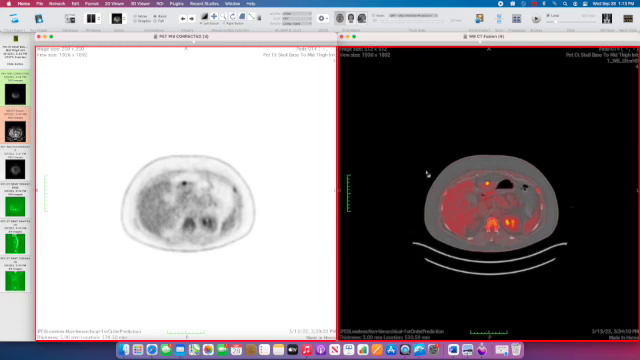
{"action": "scroll", "scroll_direction": "down", "scroll_amount": 3}
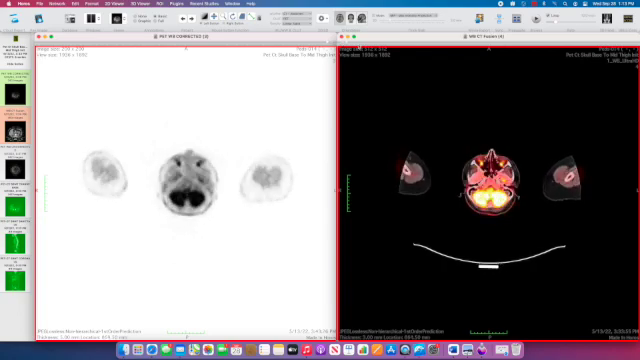
{"action": "scroll", "scroll_direction": "down", "scroll_amount": 3}
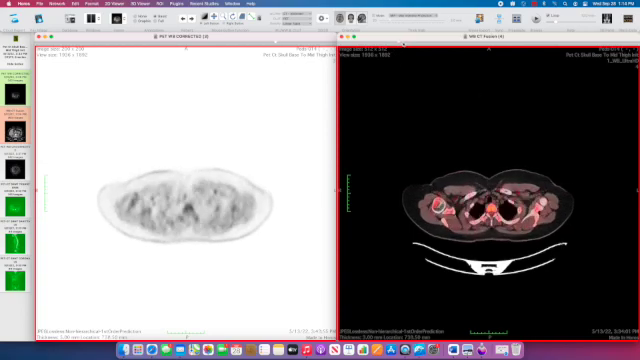
{"action": "scroll", "scroll_direction": "down", "scroll_amount": 3}
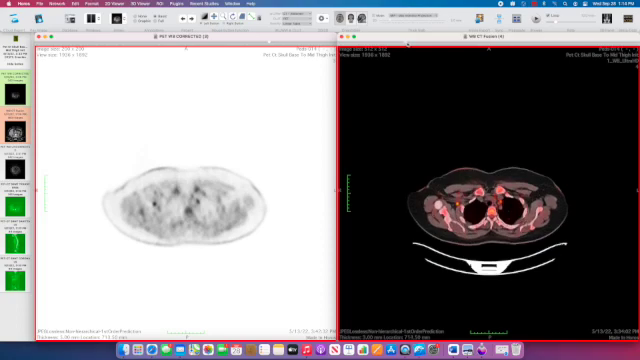
{"action": "scroll", "scroll_direction": "down", "scroll_amount": 3}
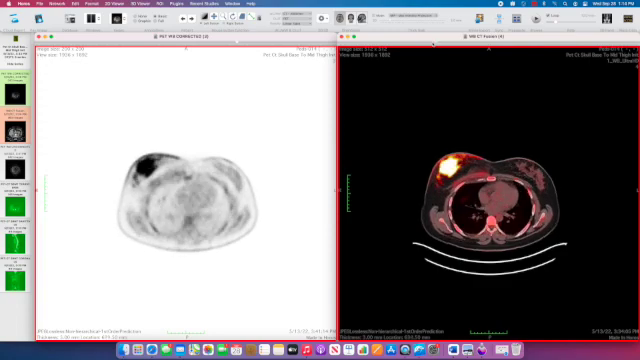
{"action": "scroll", "scroll_direction": "down", "scroll_amount": 3}
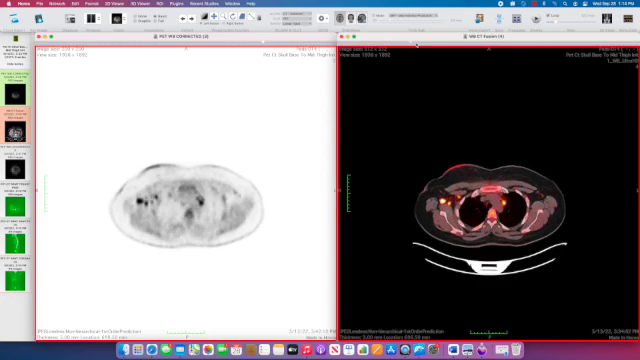
{"action": "scroll", "scroll_direction": "down", "scroll_amount": 3}
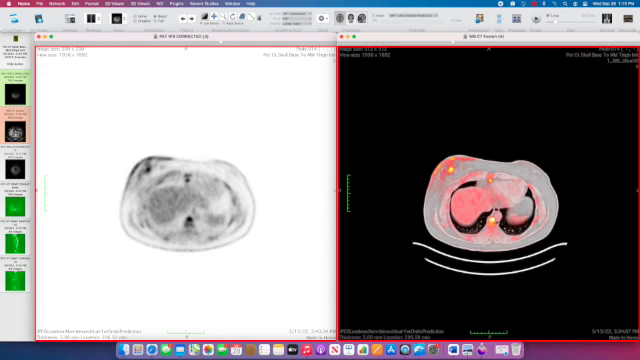
{"action": "mouse_move", "coordinate": [82, 96]}
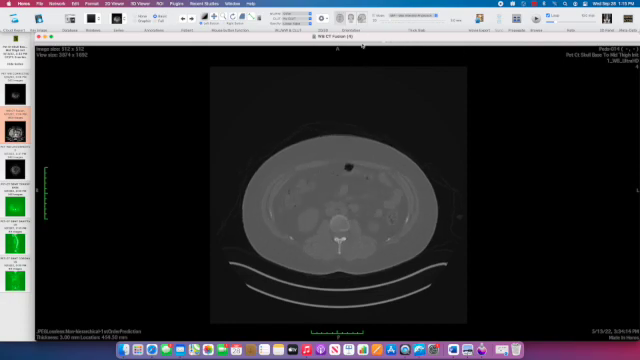
{"action": "scroll", "scroll_direction": "down", "scroll_amount": 3}
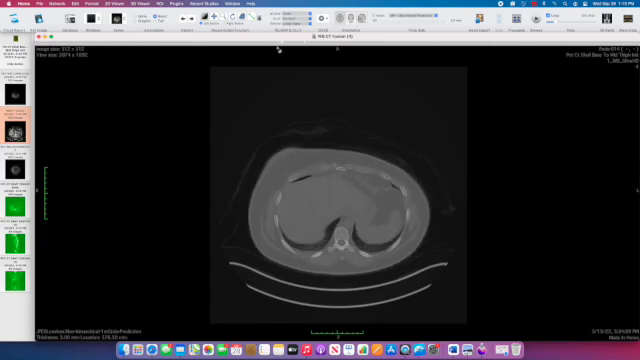
{"action": "scroll", "scroll_direction": "down", "scroll_amount": 3}
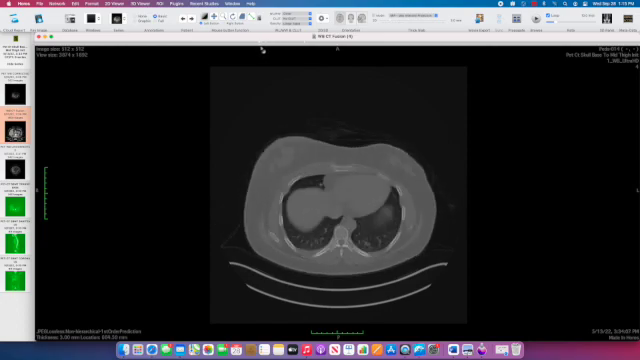